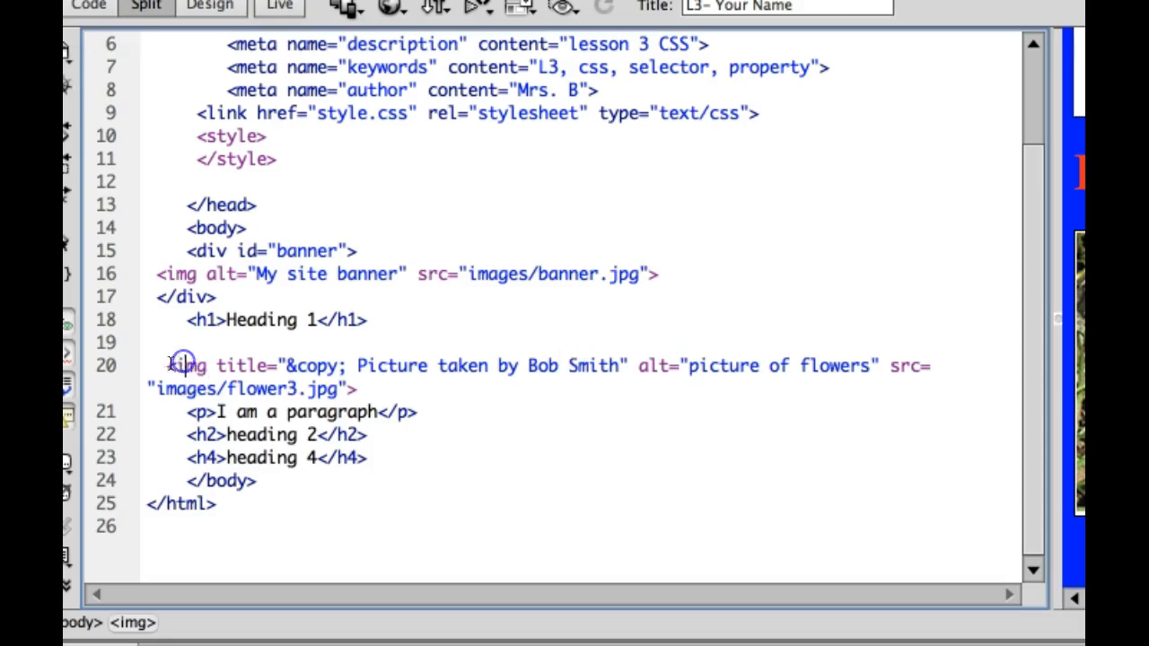
- Inspect the flower image's title and alt text, then type class= into its img tag
left_click_drag(166, 365, 356, 388)
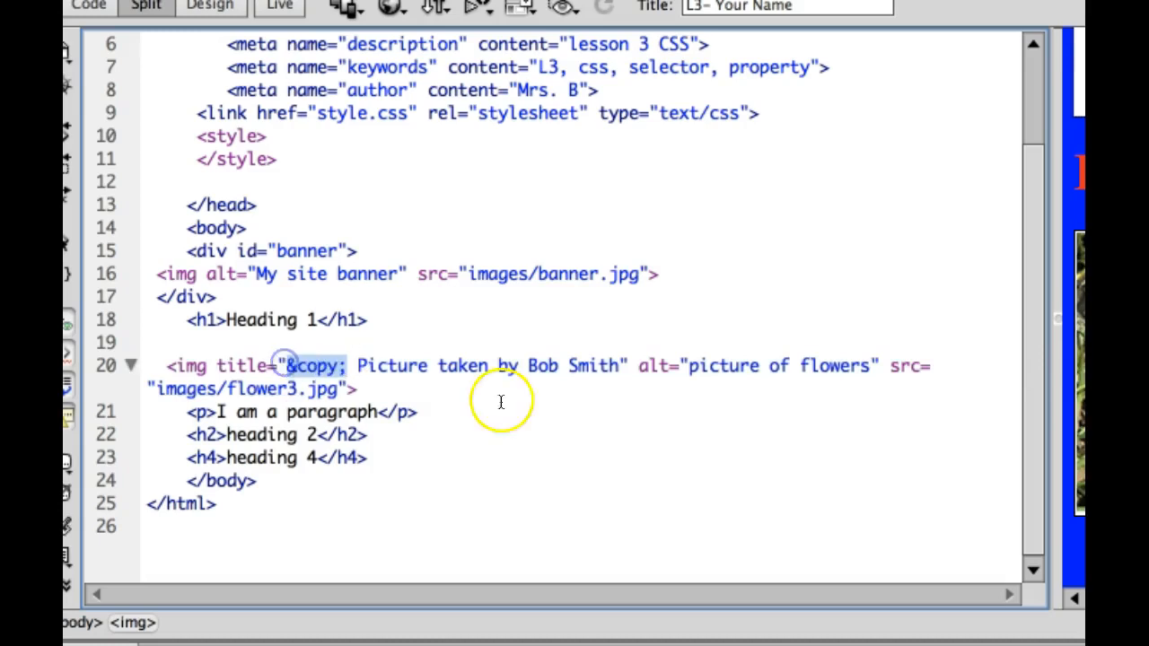
left_click_drag(637, 365, 875, 365)
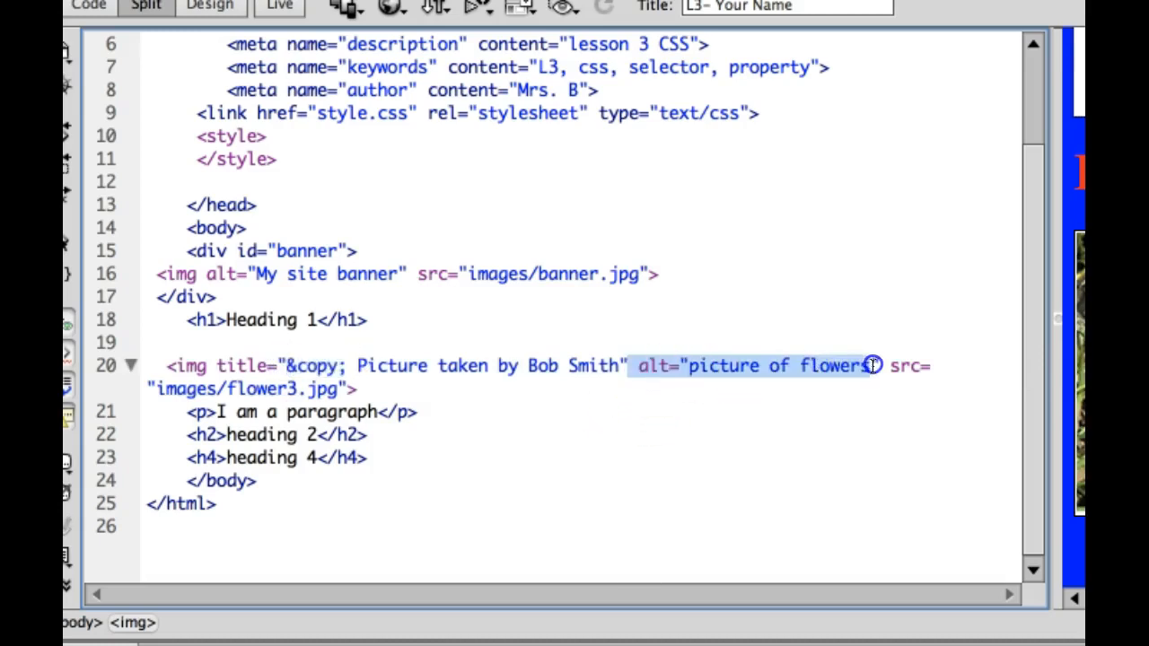
left_click(215, 366)
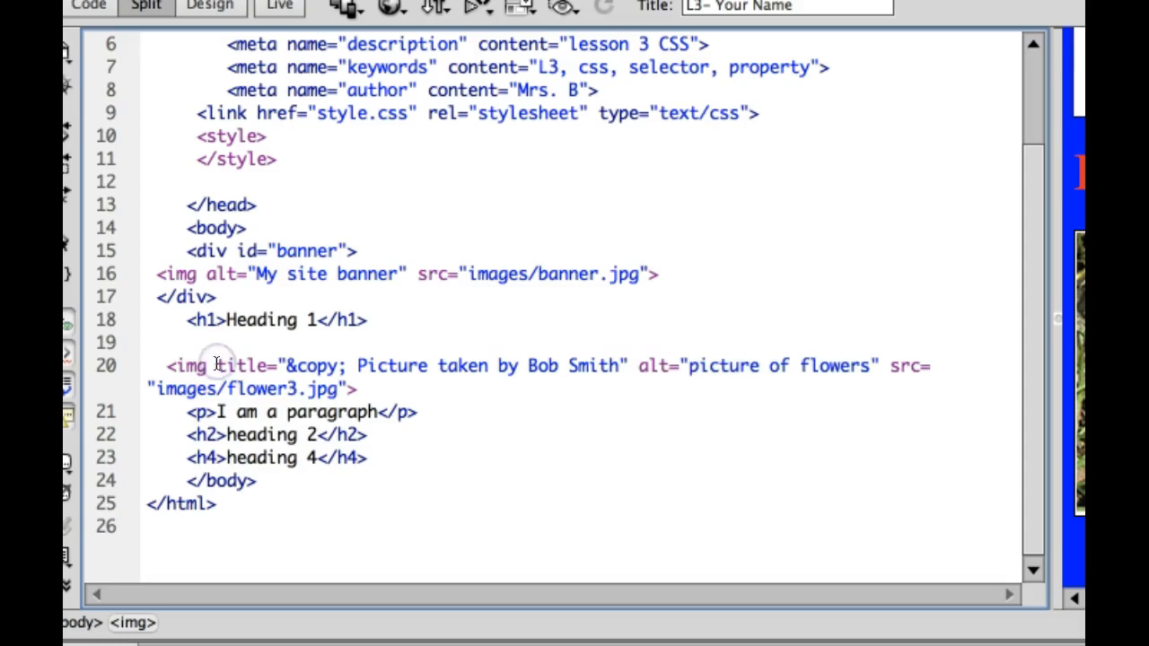
type("class=")
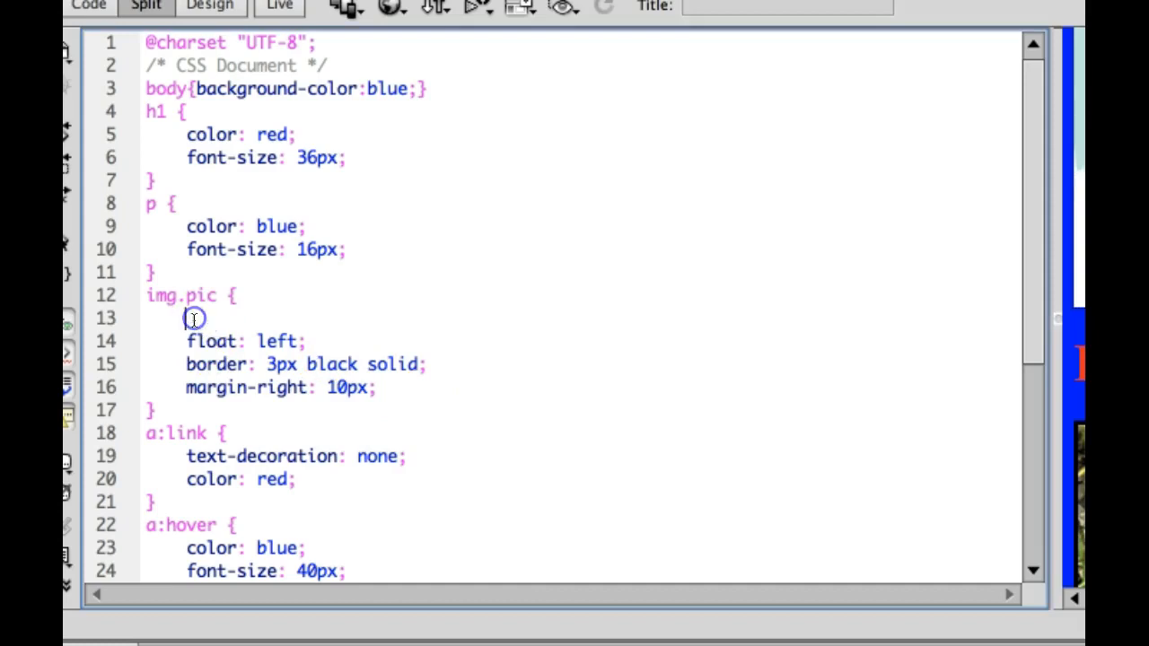
- Type width:50%; as the first declaration of the img.pic rule in style.css
type("width:")
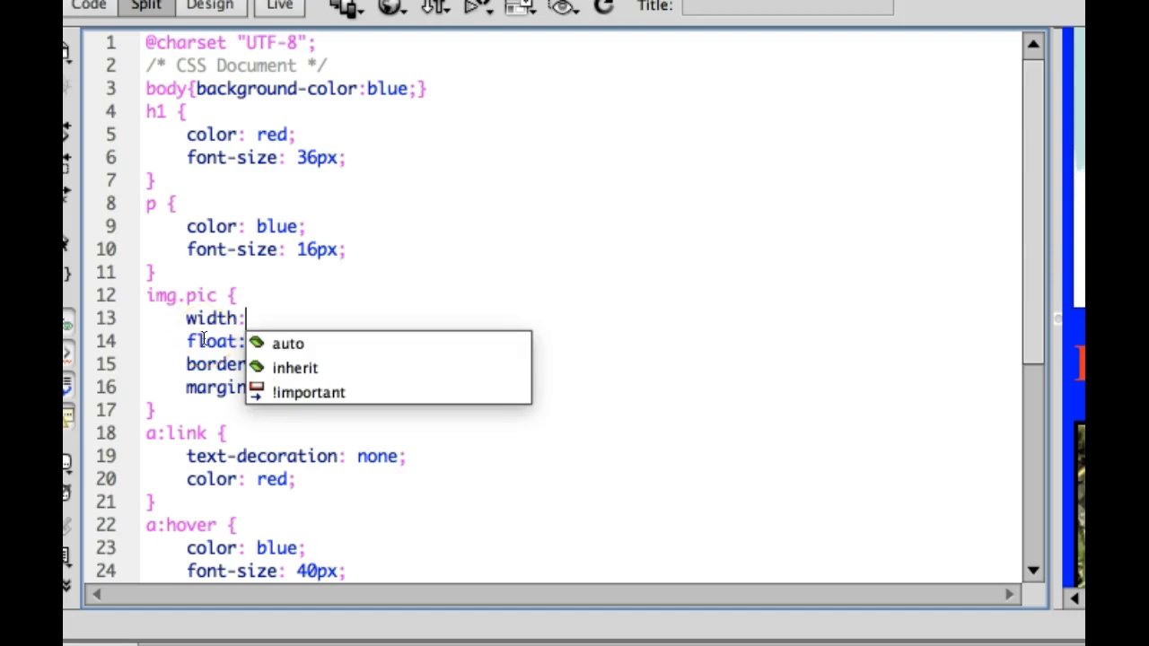
type("50%")
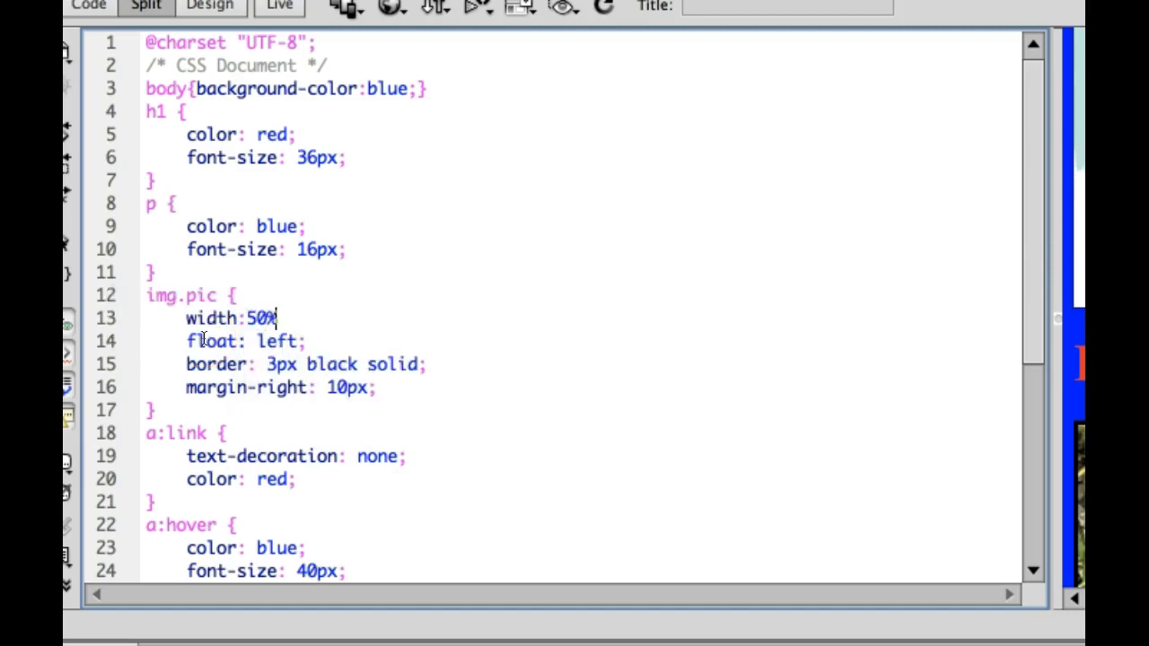
type(";")
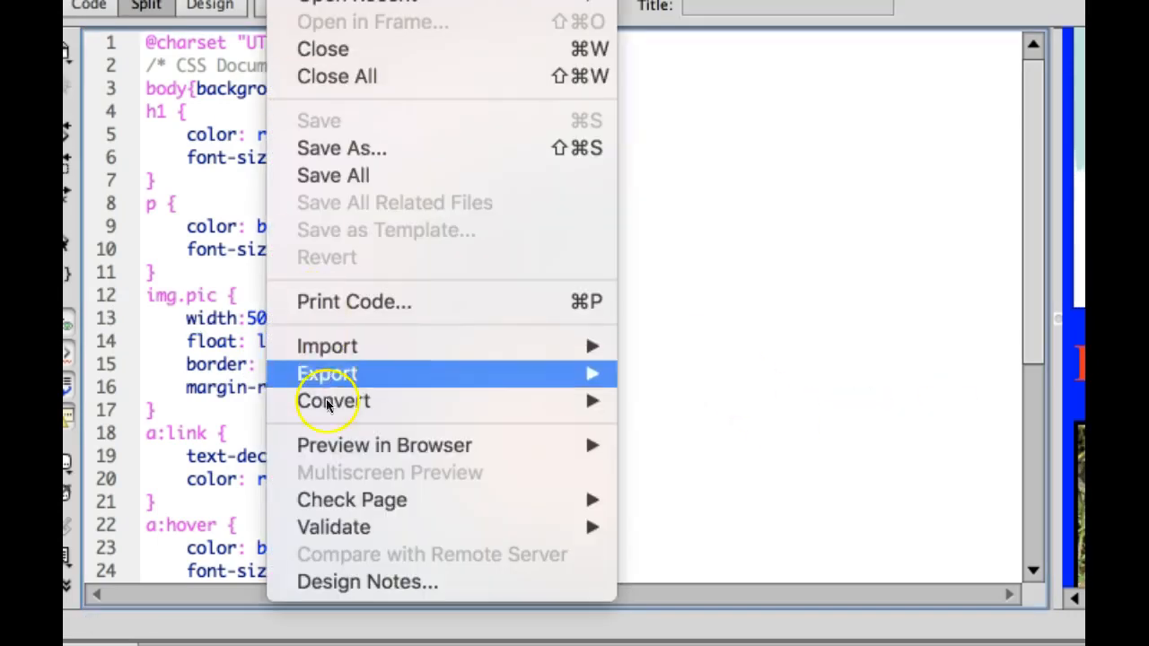
mouse_move(384, 445)
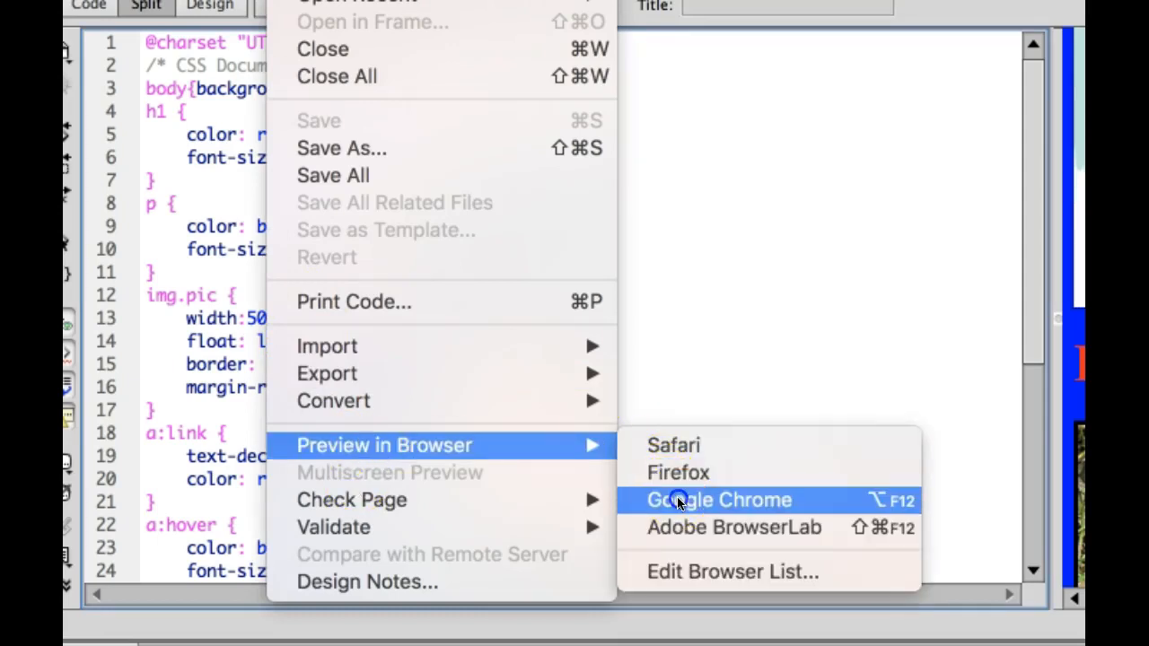
- Preview the page in Google Chrome
left_click(719, 500)
type("2")
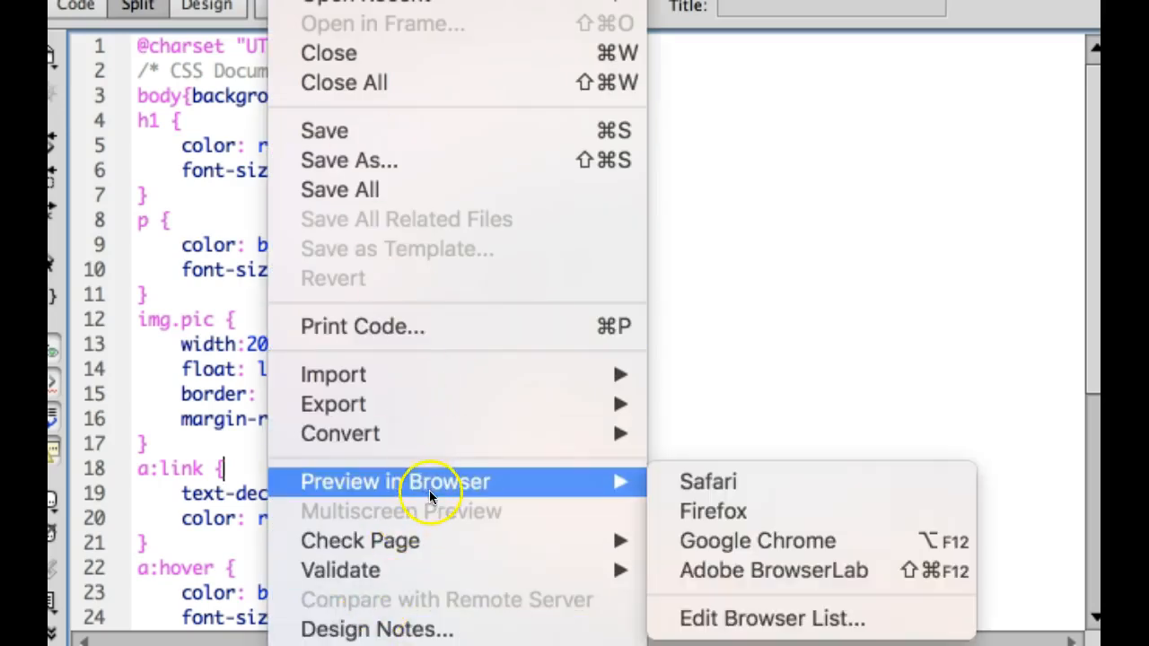
- Preview the page with the 20% image width in Google Chrome
left_click(755, 541)
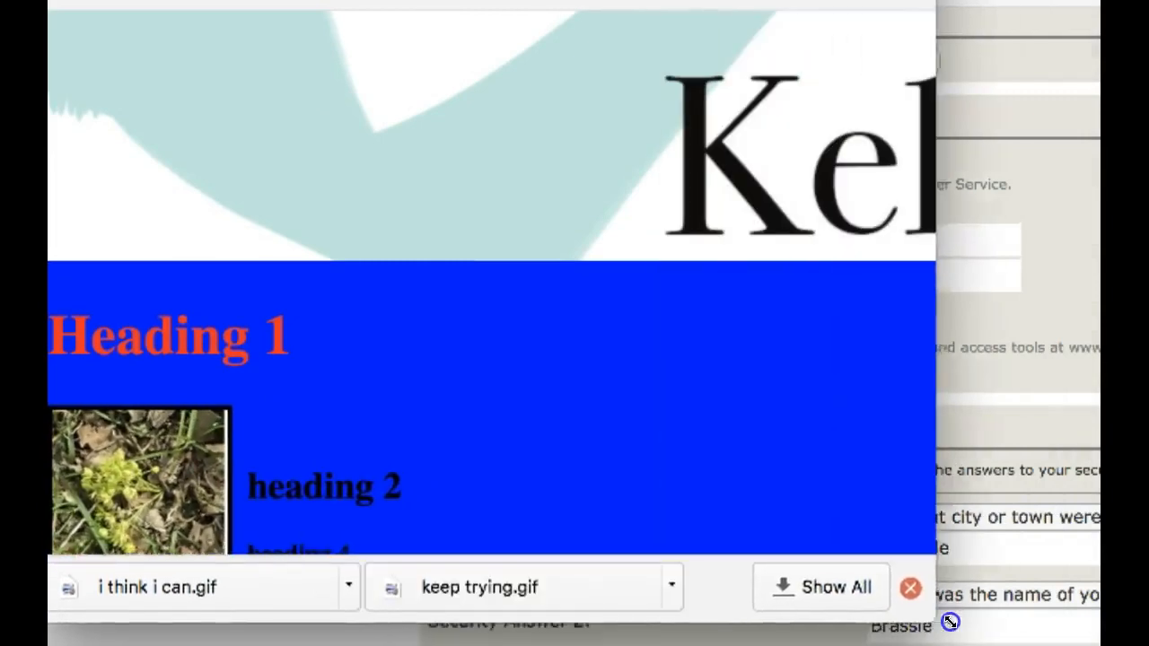